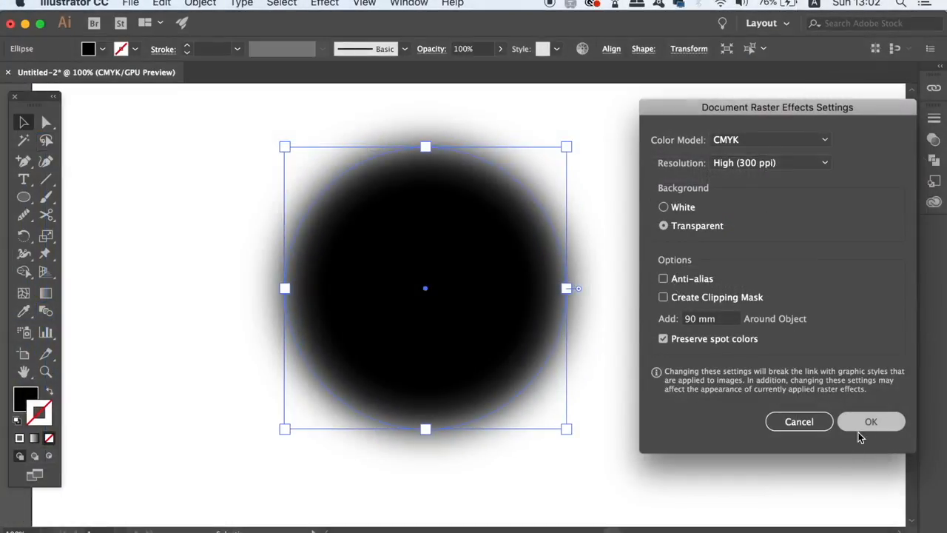
- Confirm the Document Raster Effects Settings with 90 mm added around objects
left_click(870, 421)
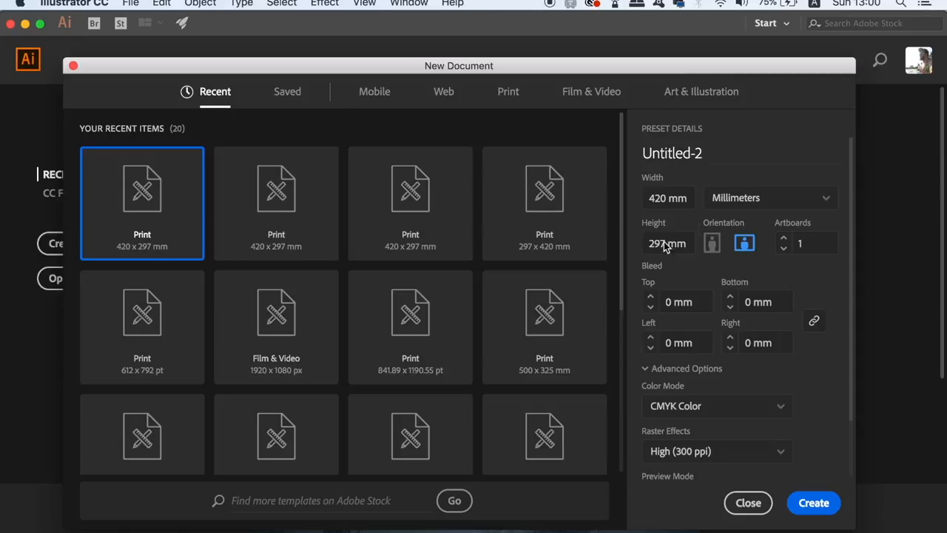
- Create the 420 × 297 mm CMYK document and draw a solid black circle on the artboard
left_click(669, 243)
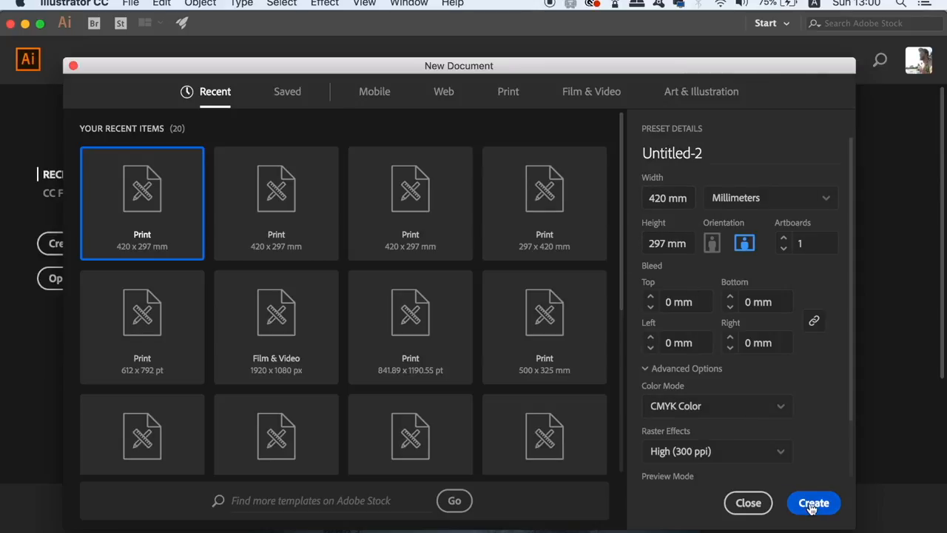
left_click(814, 504)
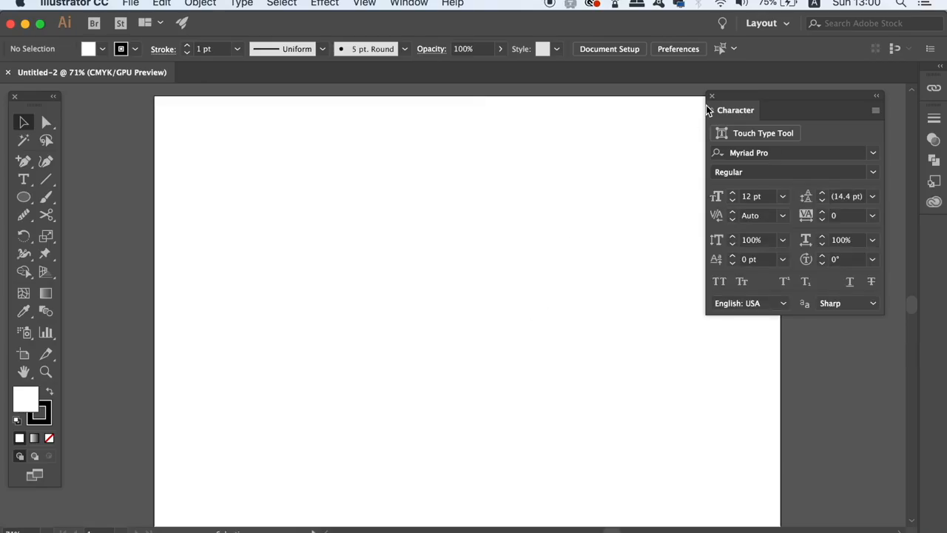
left_click(712, 96)
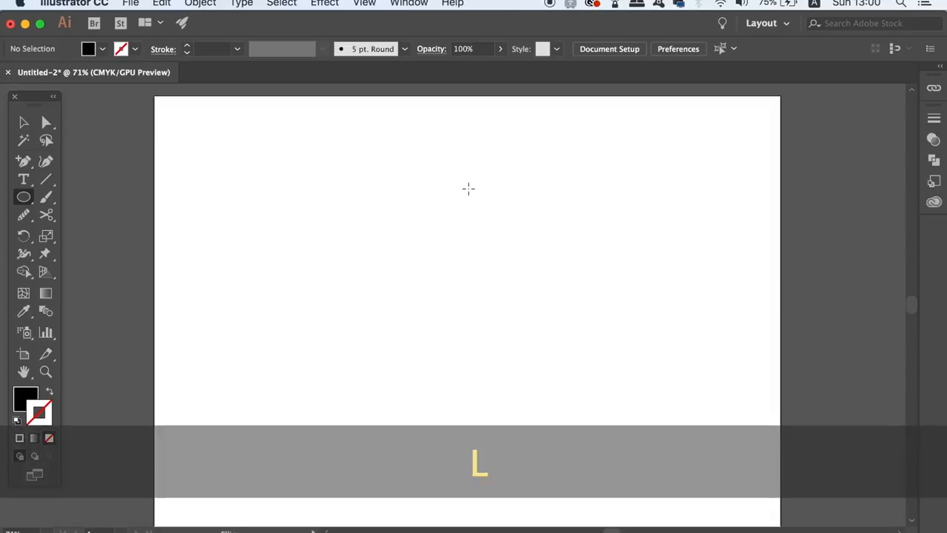
left_click_drag(468, 188, 555, 354)
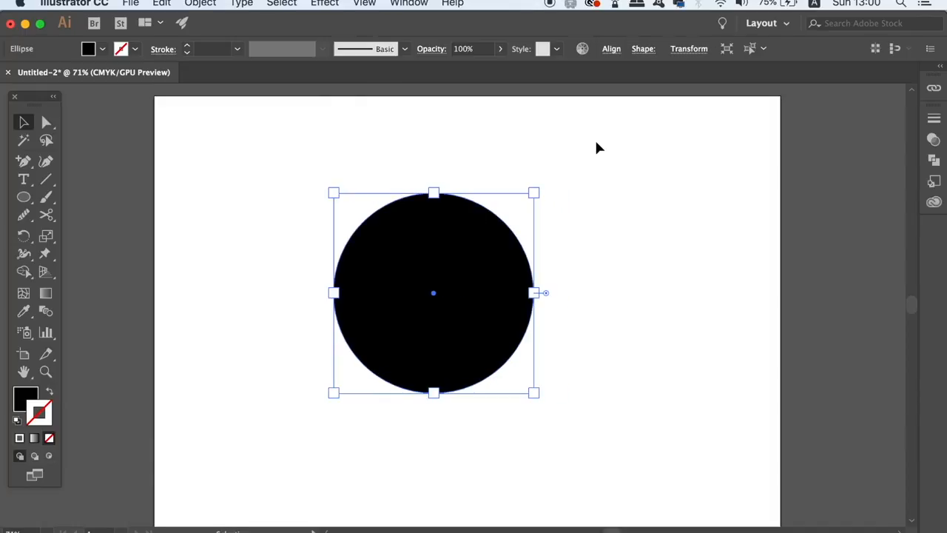
- Apply a Gaussian blur of about 97.8 px radius to the black circle
left_click(324, 4)
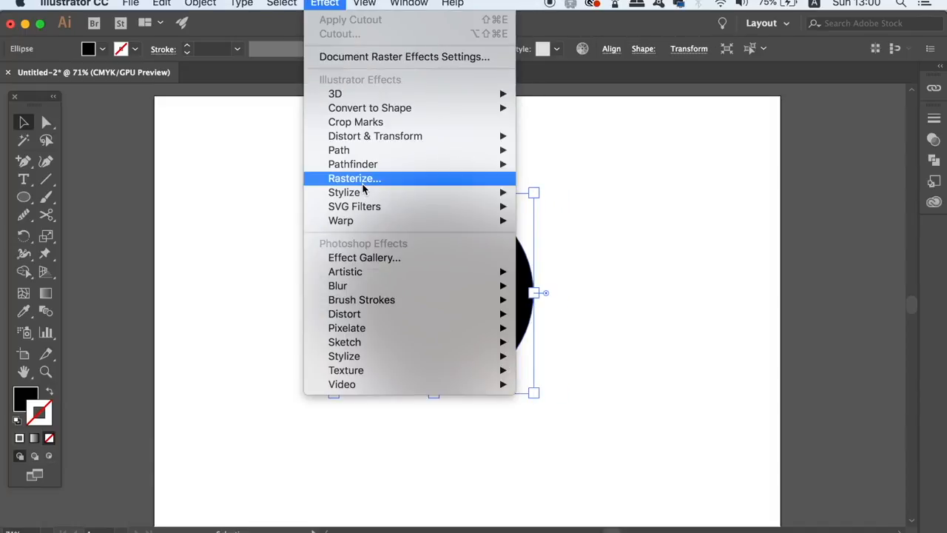
mouse_move(337, 285)
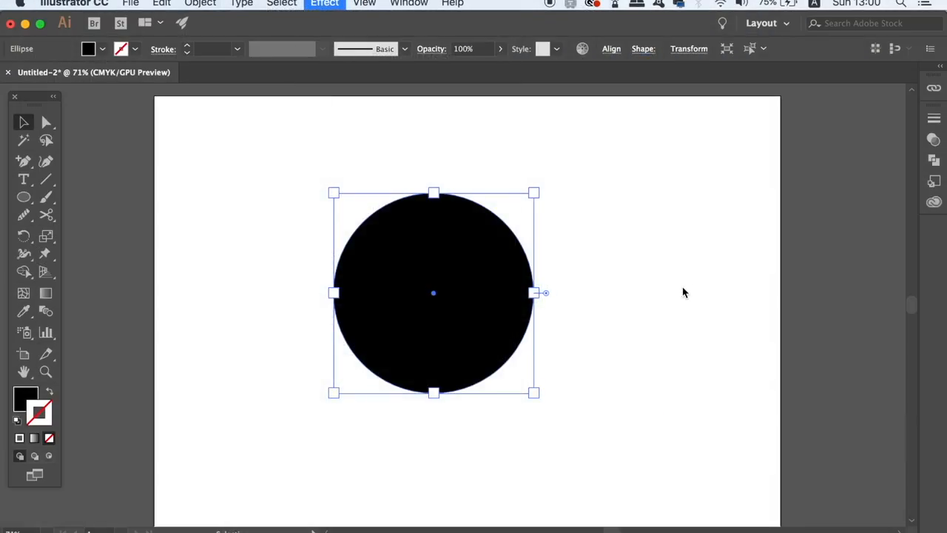
left_click(324, 4)
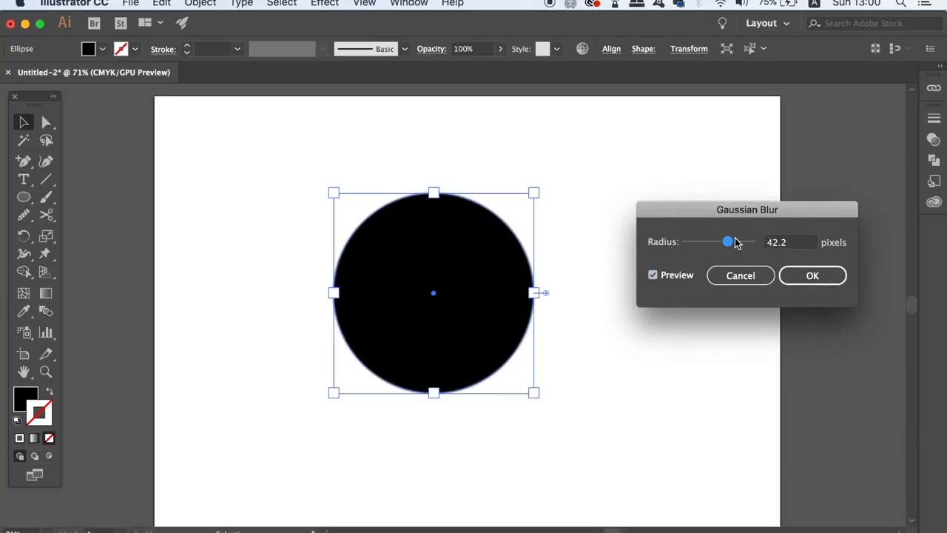
left_click_drag(729, 241, 747, 242)
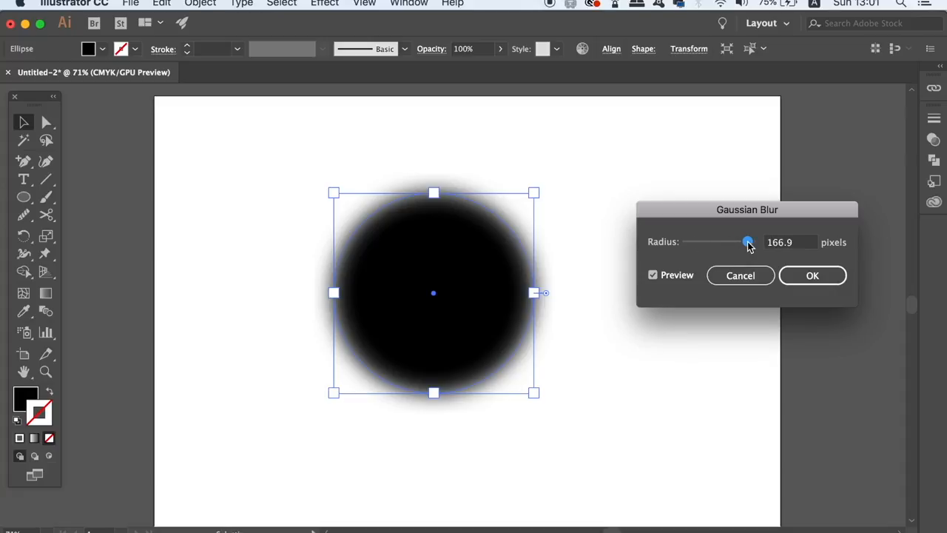
left_click_drag(749, 242, 742, 243)
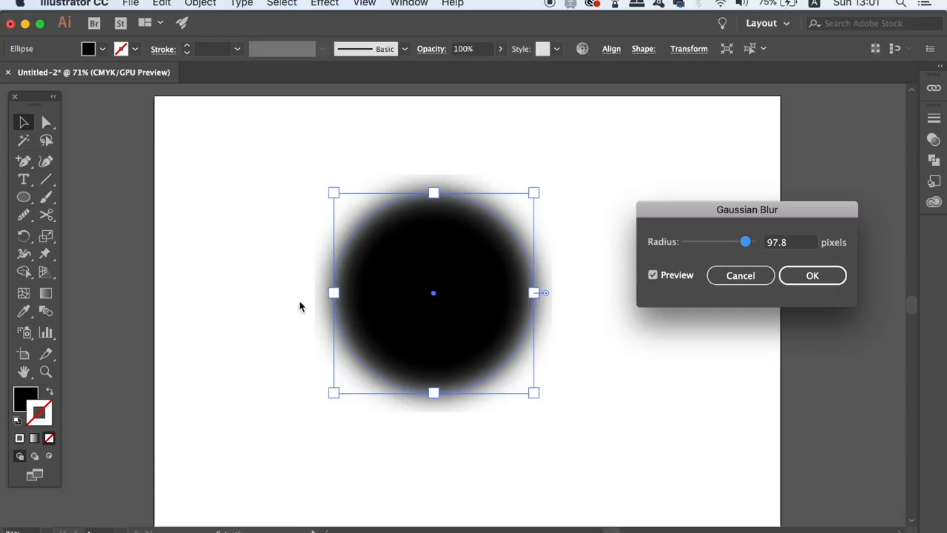
left_click(813, 275)
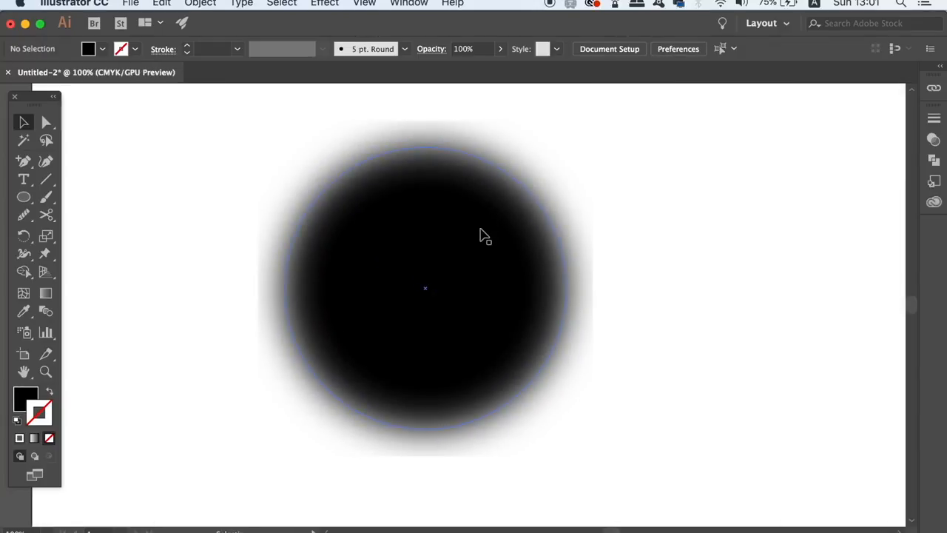
- Set Document Raster Effects to add 75 mm around objects
left_click(409, 3)
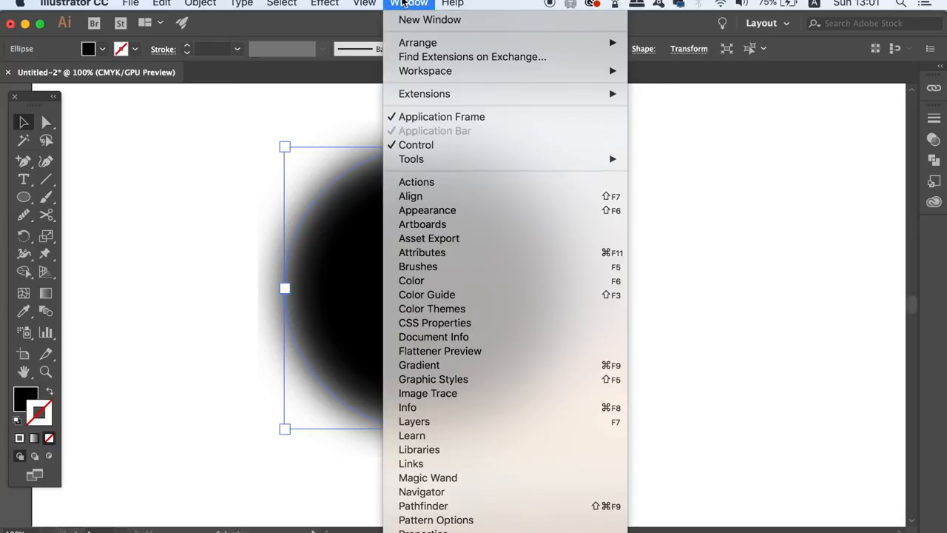
left_click(324, 3)
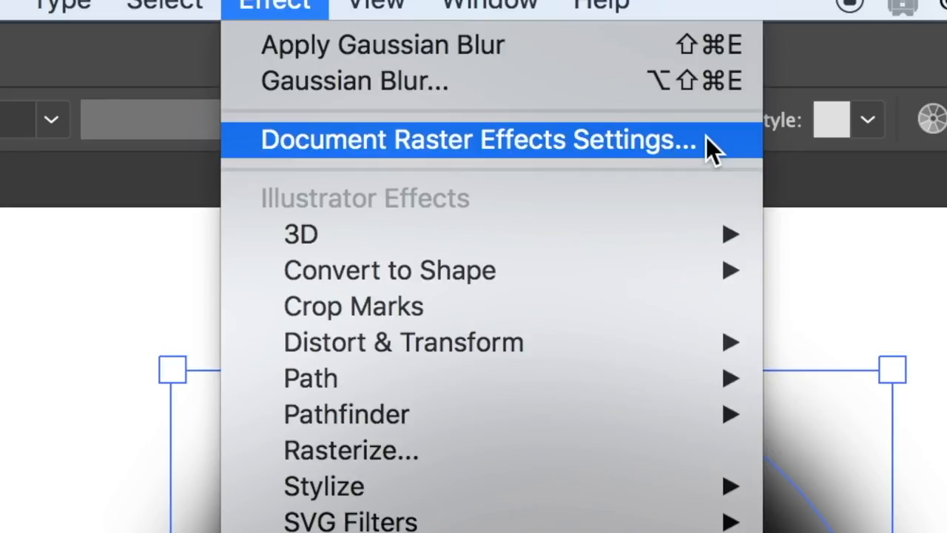
left_click(476, 139)
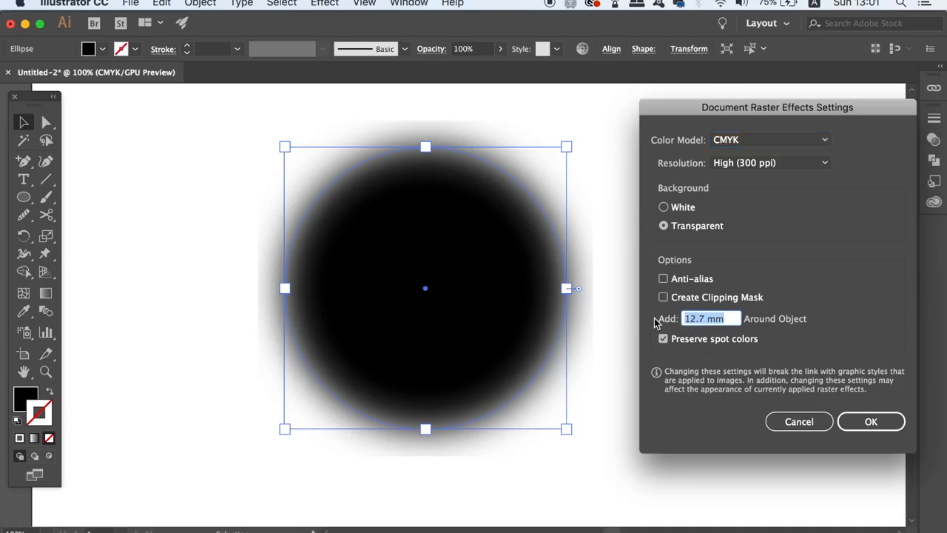
type("75")
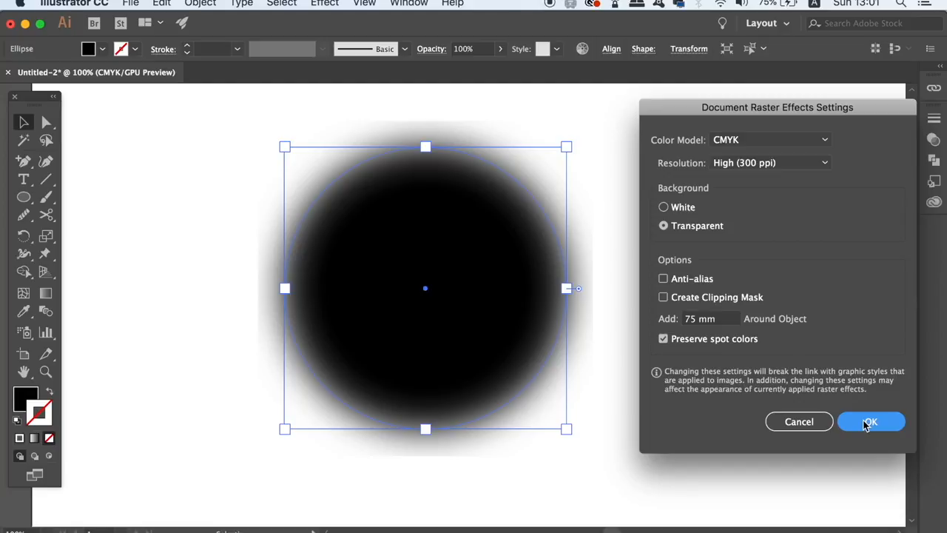
left_click(870, 420)
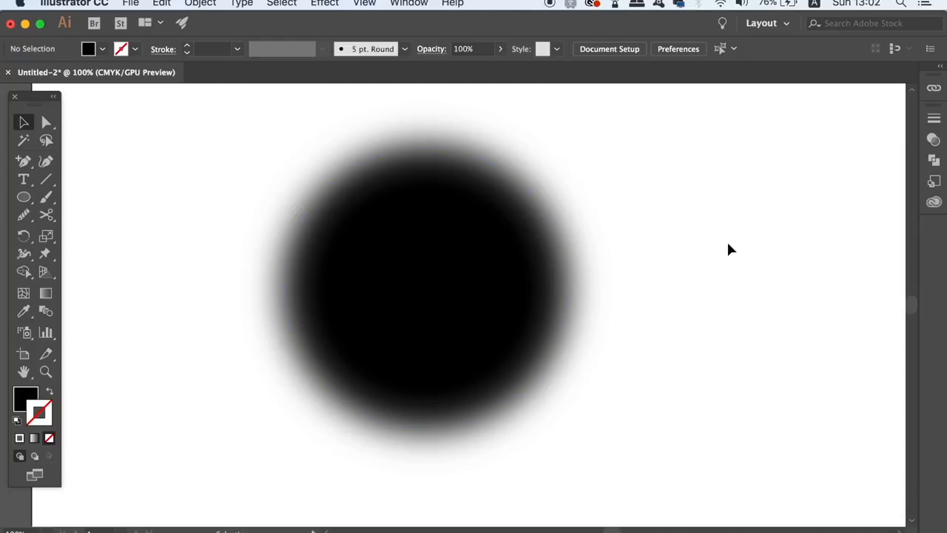
mouse_move(503, 245)
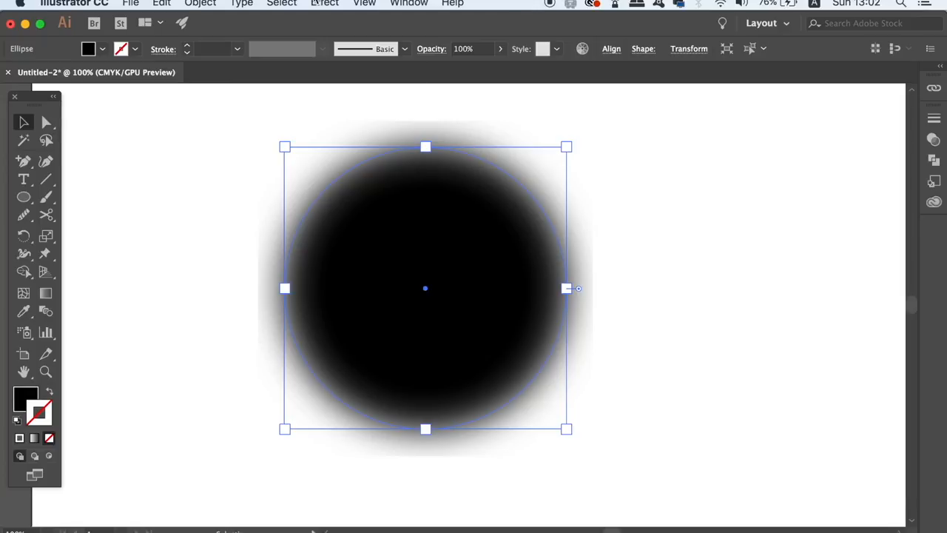
- Raise the Document Raster Effects 'Add Around Object' value to 90 mm
left_click(326, 3)
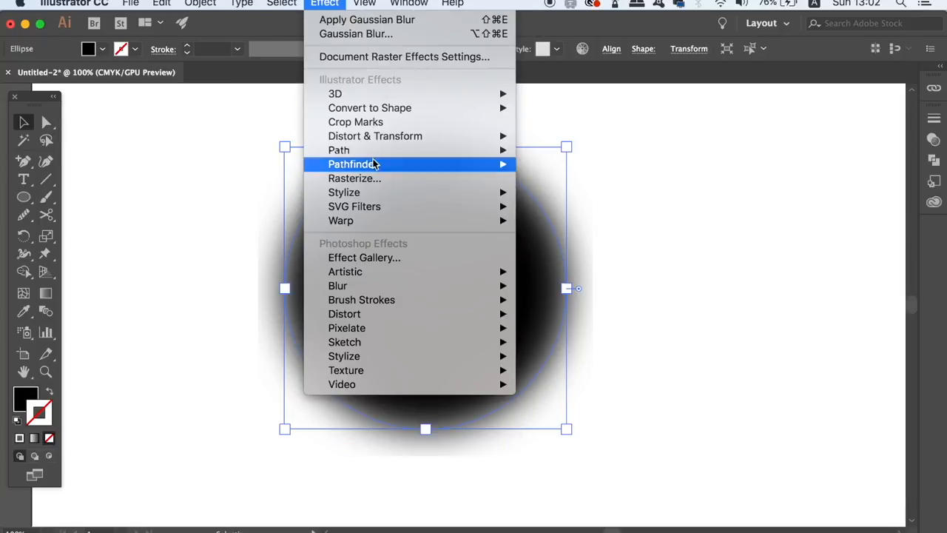
left_click(404, 56)
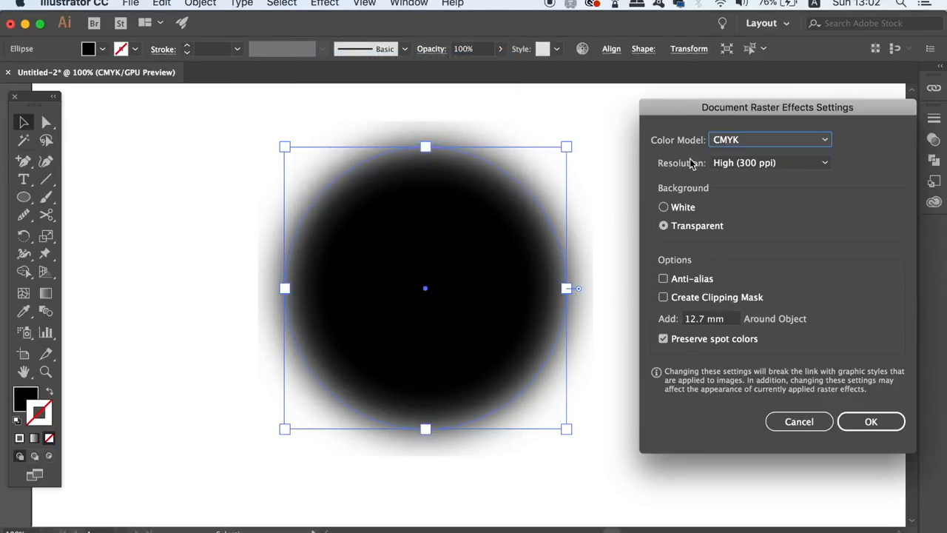
left_click(710, 318)
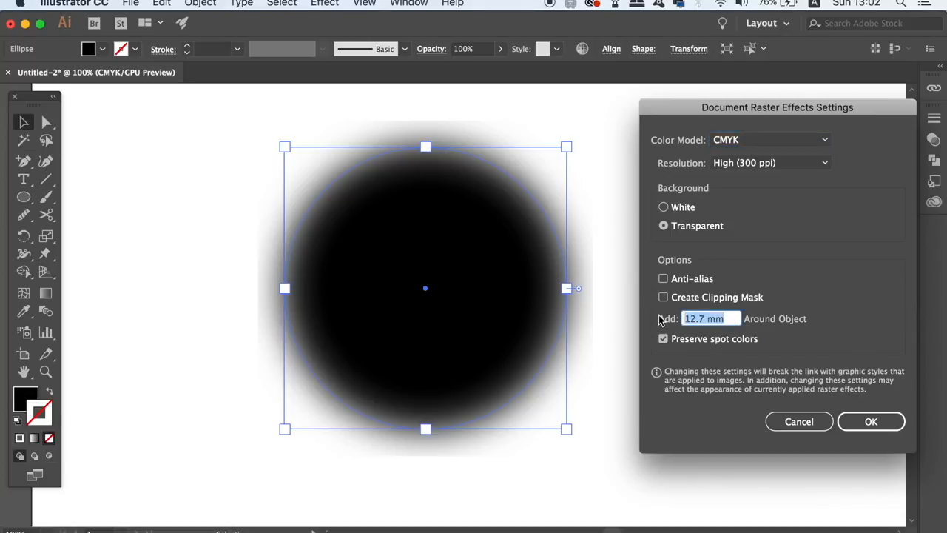
type("90 mm")
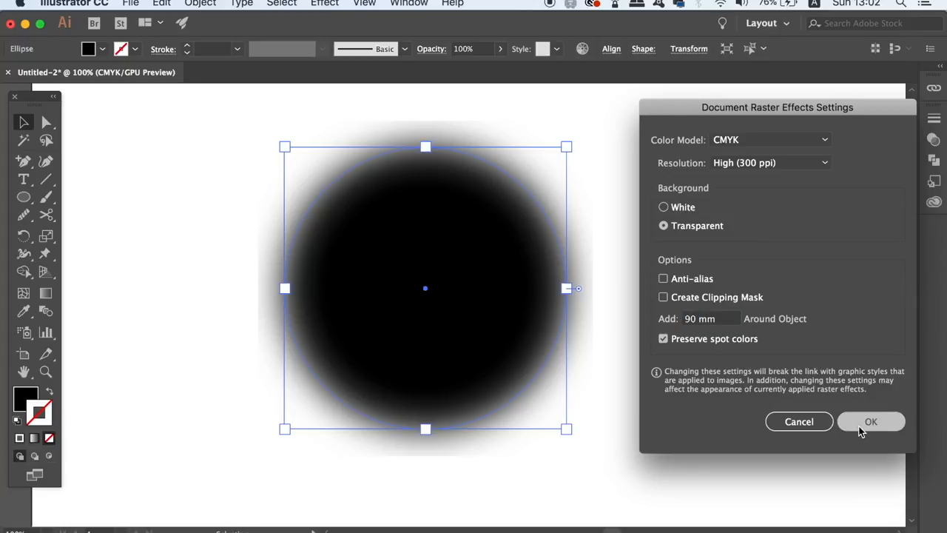
mouse_move(847, 456)
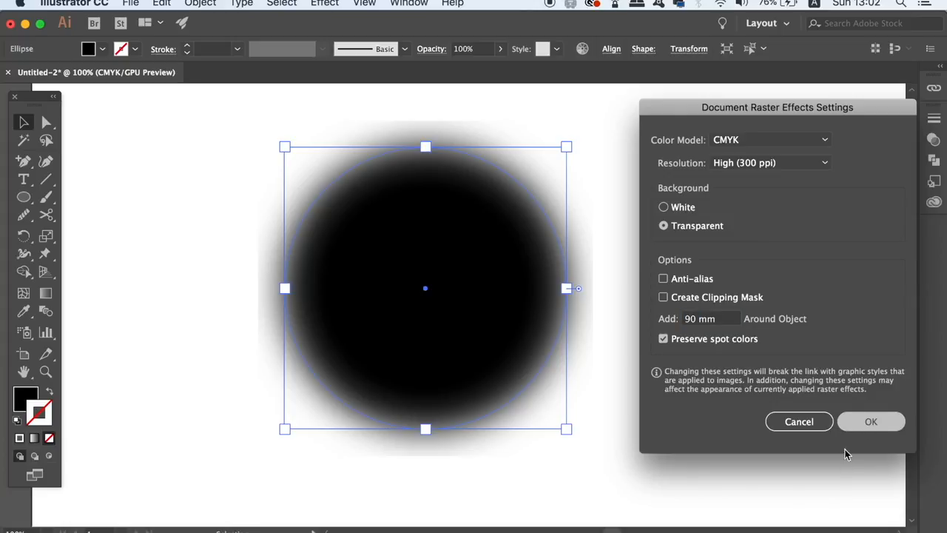
left_click(871, 421)
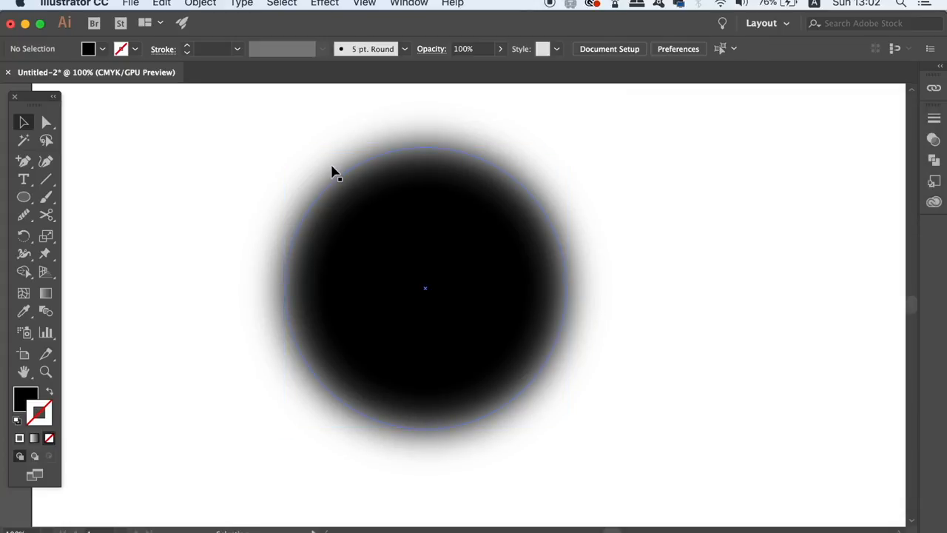